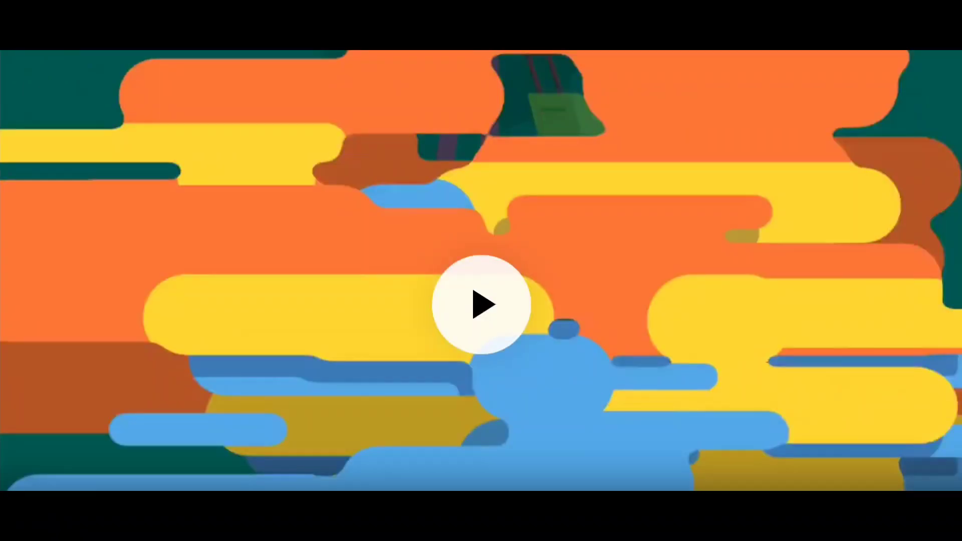
- Play the colourful abstract video clip so the orange light streak animates across the black background
click(481, 304)
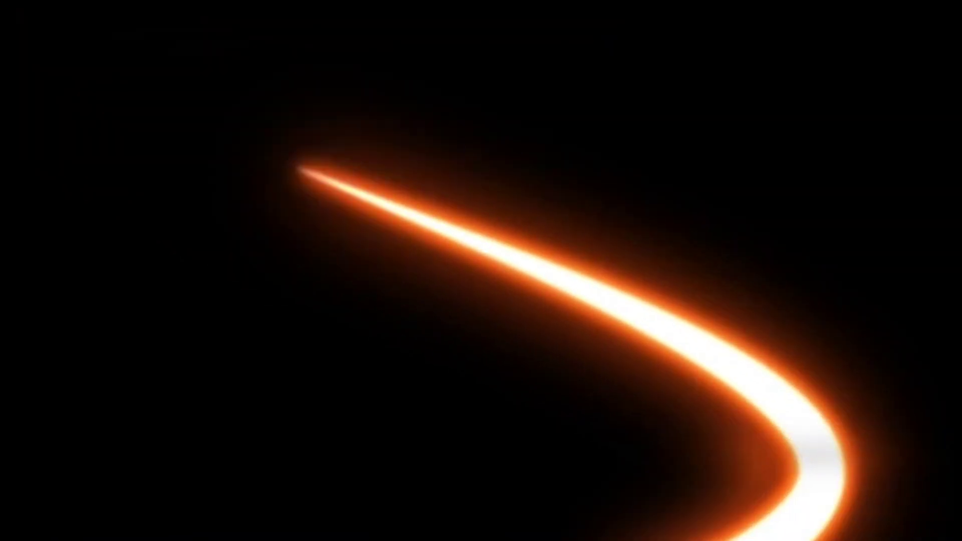